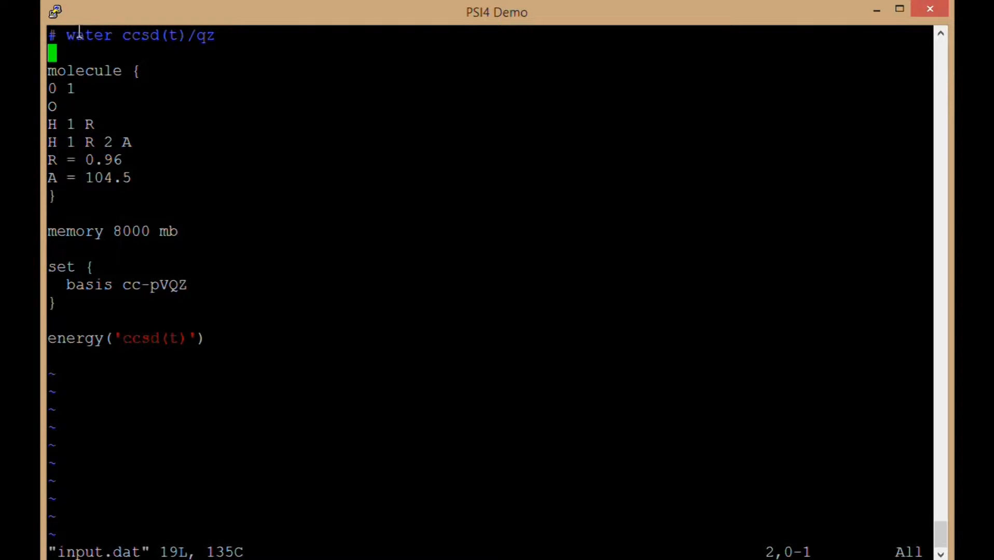
mouse_move(112, 95)
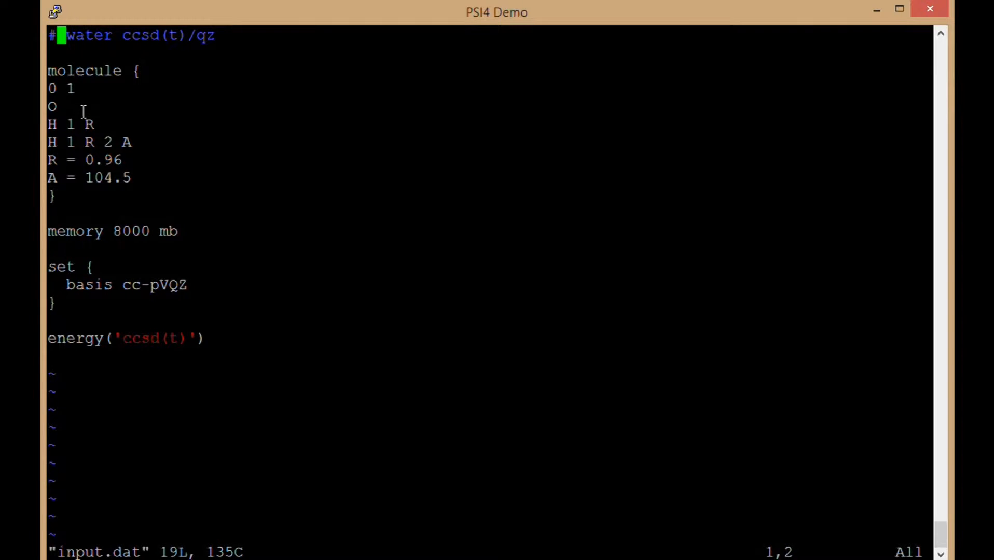
Type 'water' and 'h2o' near the top of the input file
key(Down)
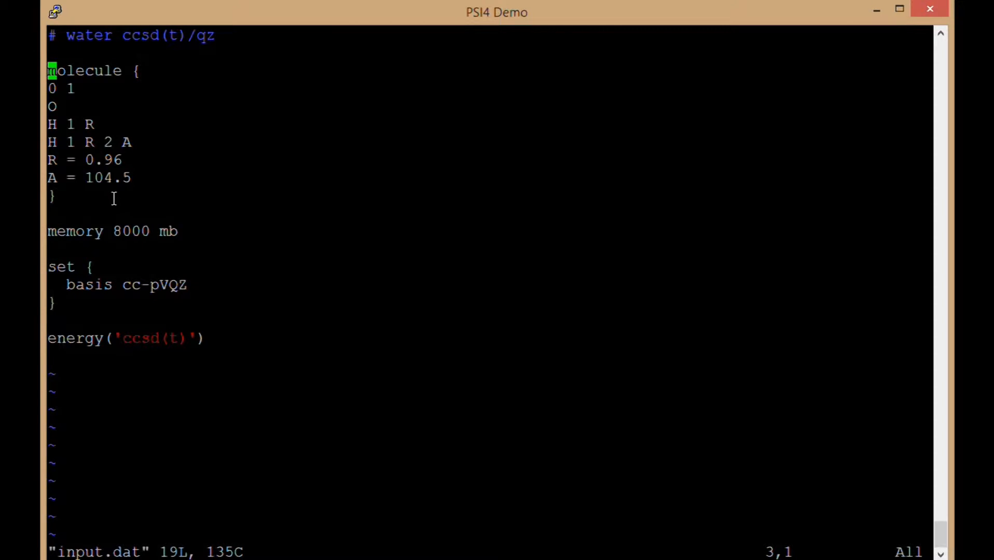
mouse_move(108, 78)
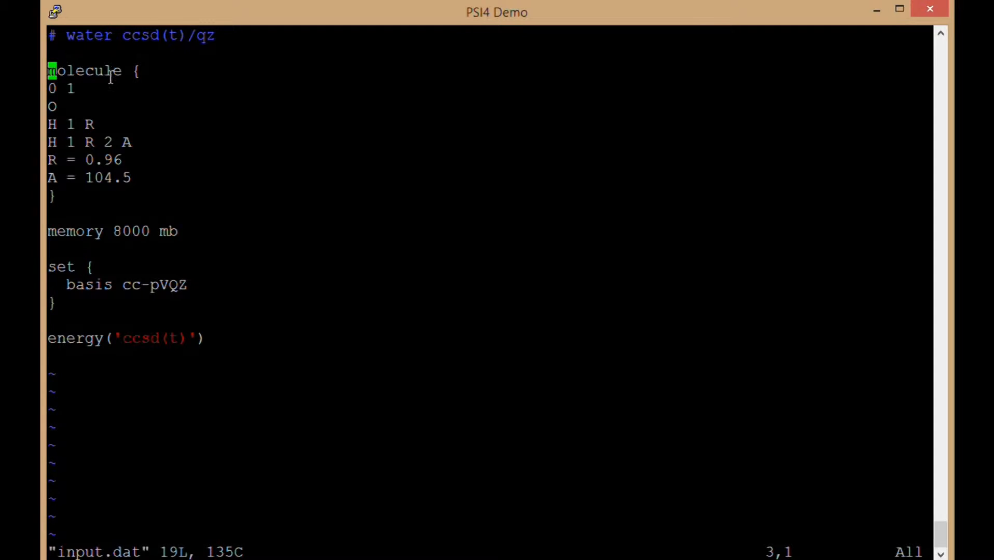
key(Right)
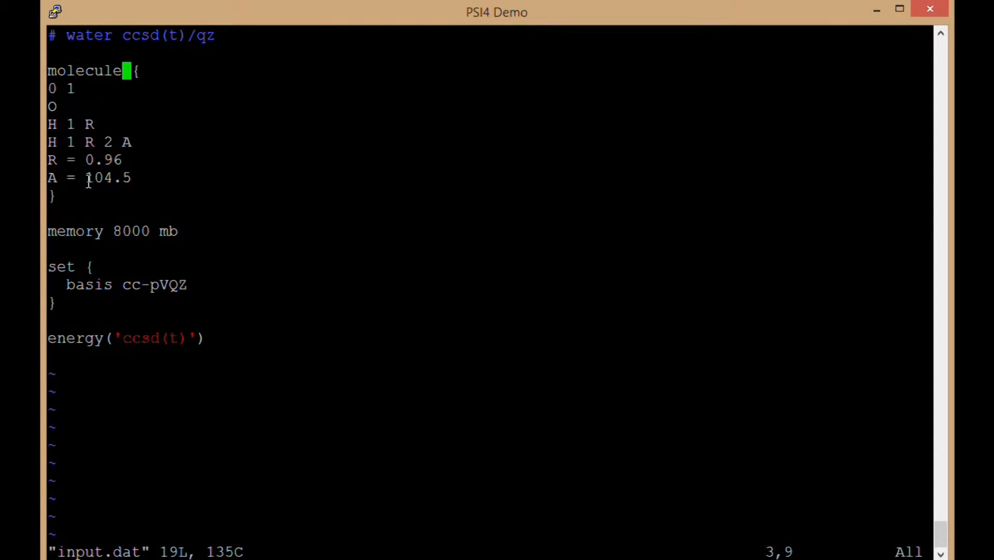
text(wa)
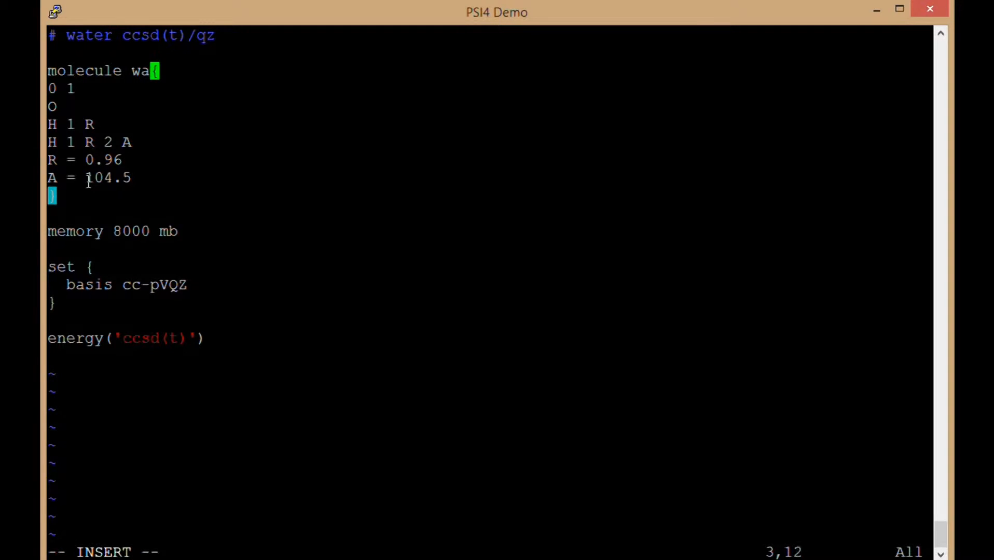
text(ter)
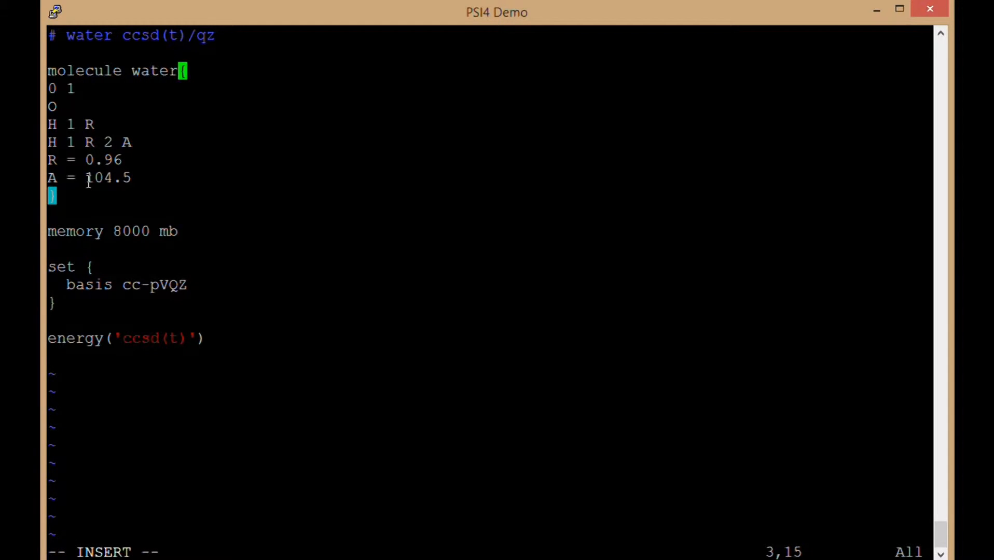
text(h2o)
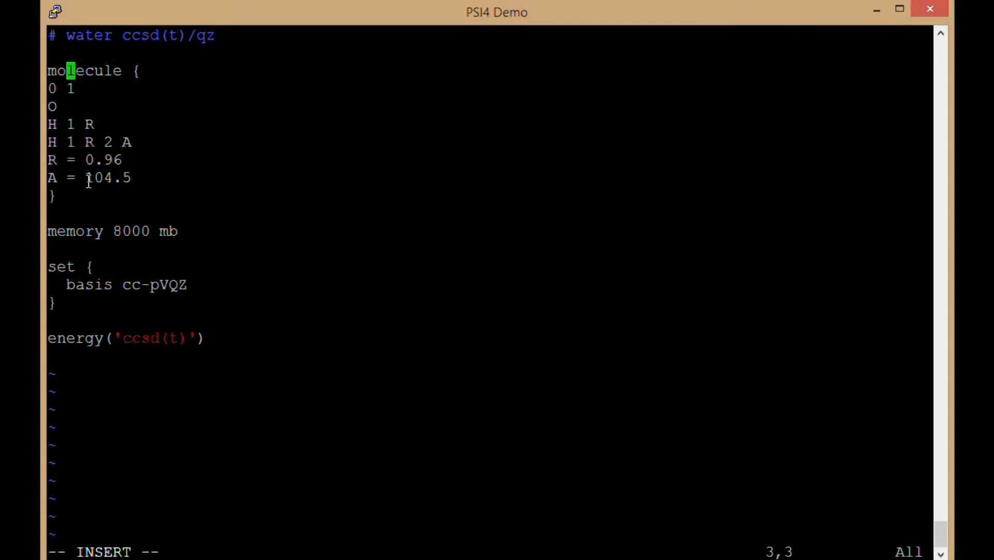
key(j)
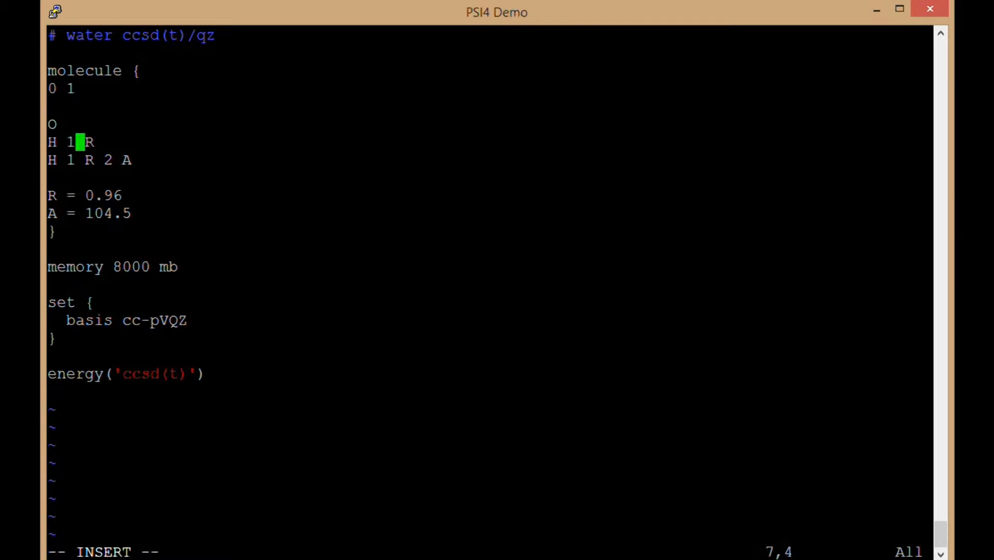
Add blank lines after '0 1' and after 'H 1 R 2 A' in the molecule block
key(Right)
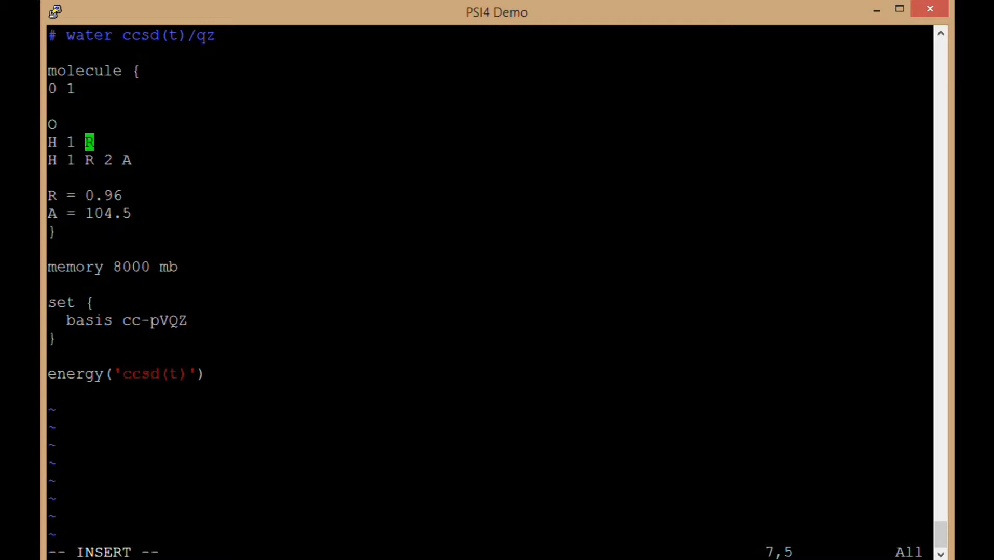
key(Down)
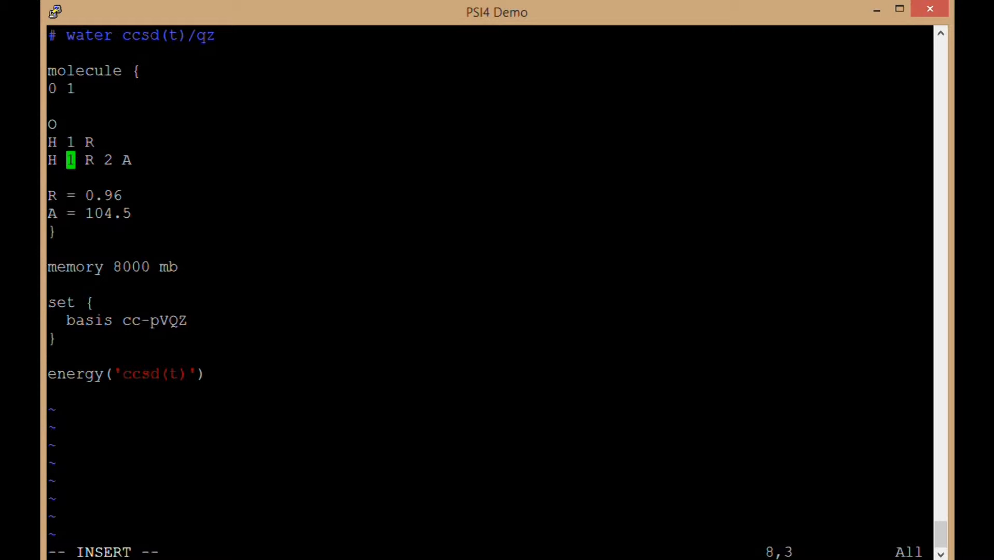
key(Left)
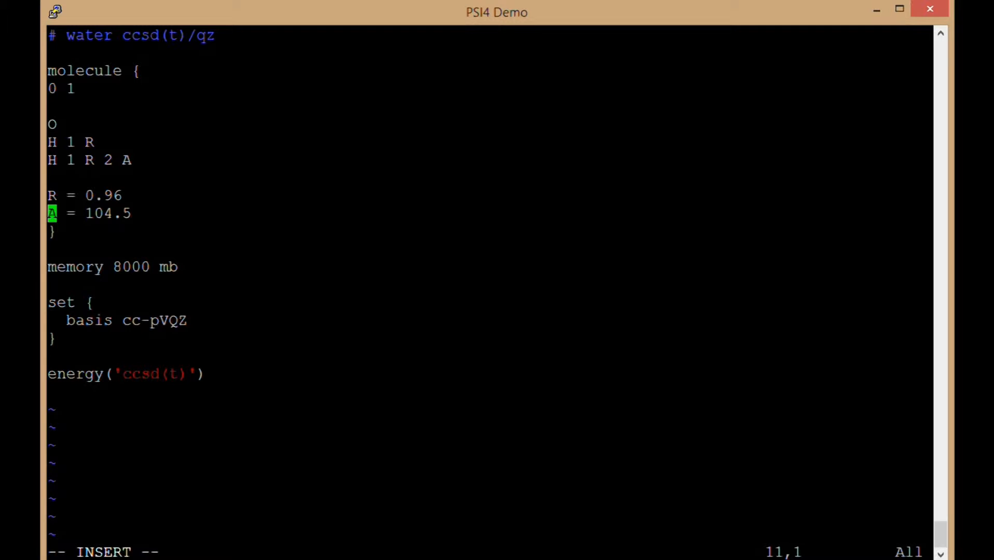
key(Up)
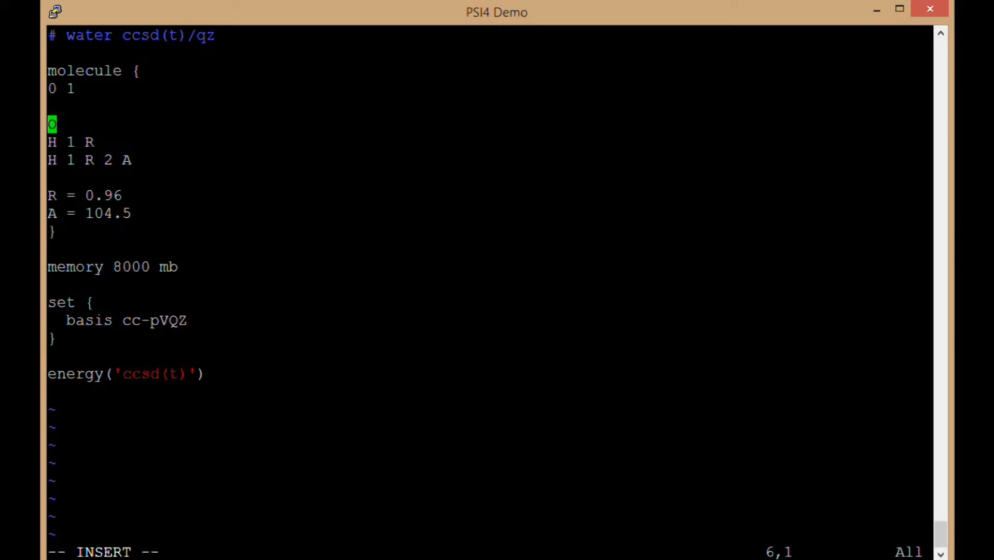
key(down)
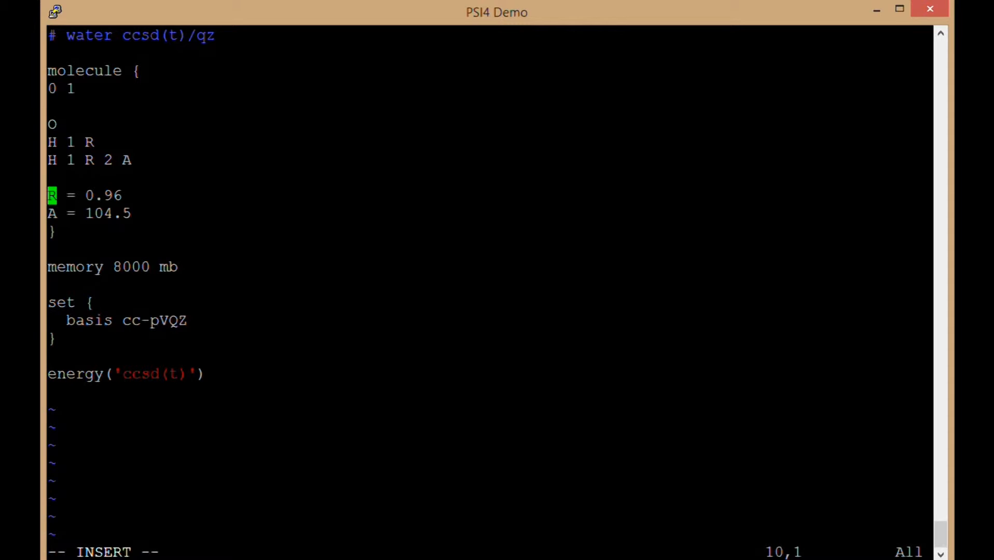
key(j)
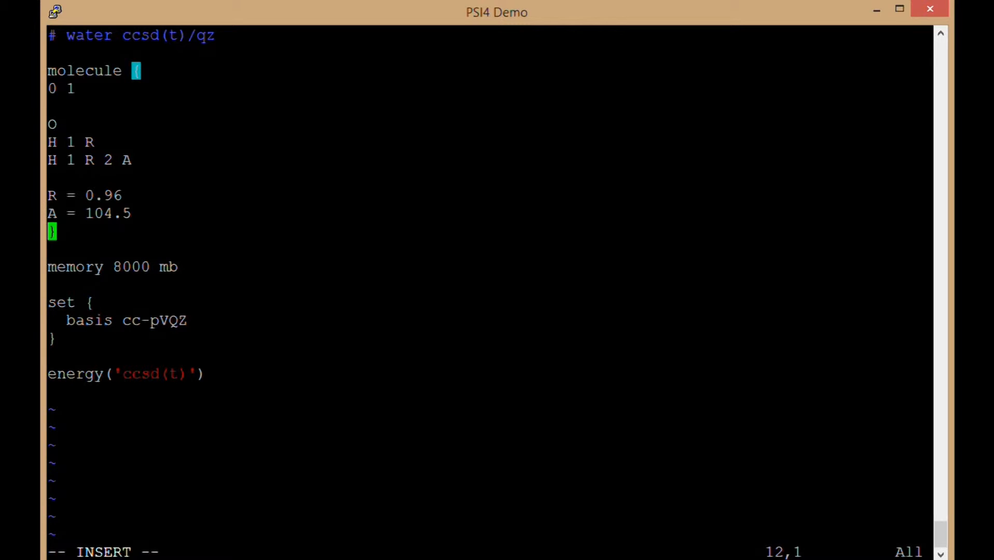
key(j)
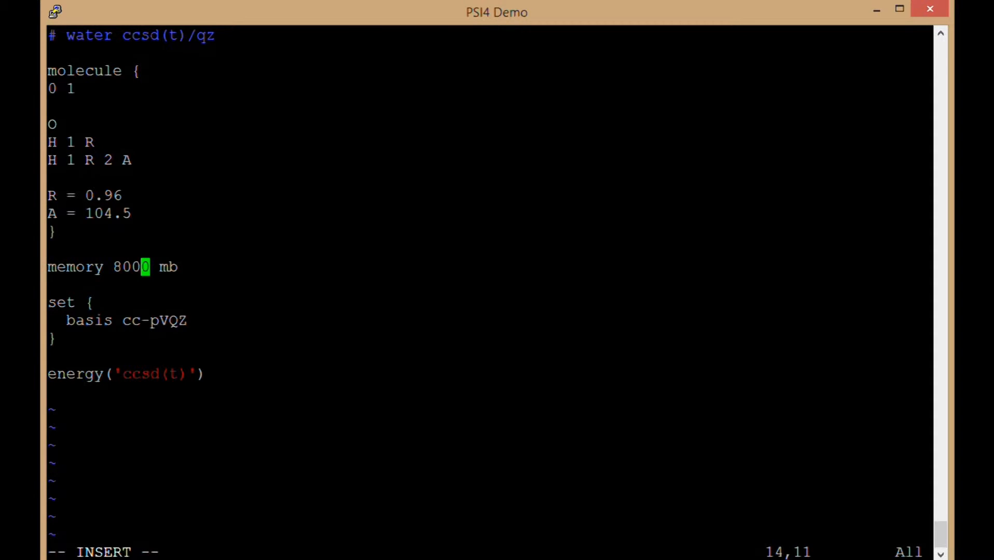
Retype the trailing zeros of a numeric value in the file
key(BackSpace)
text(g)
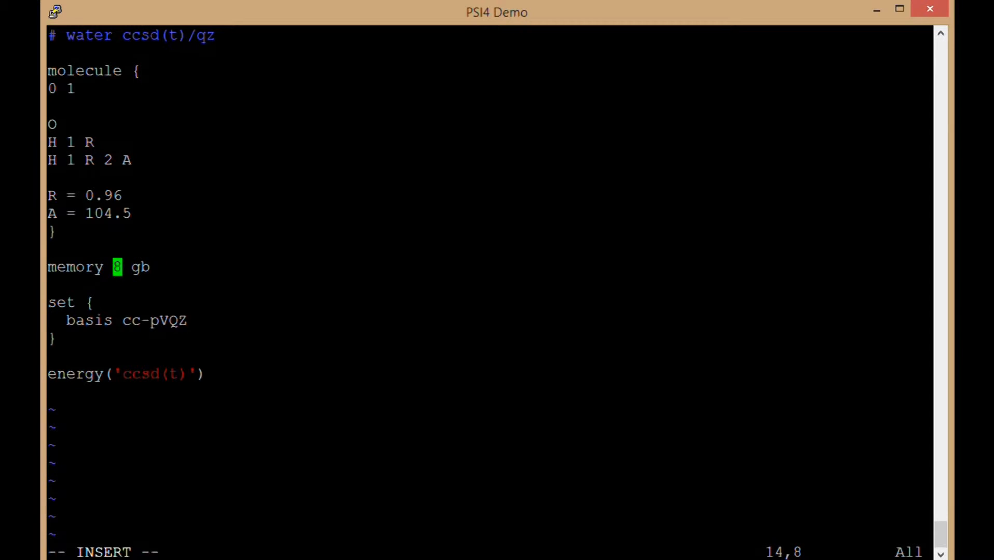
text(000)
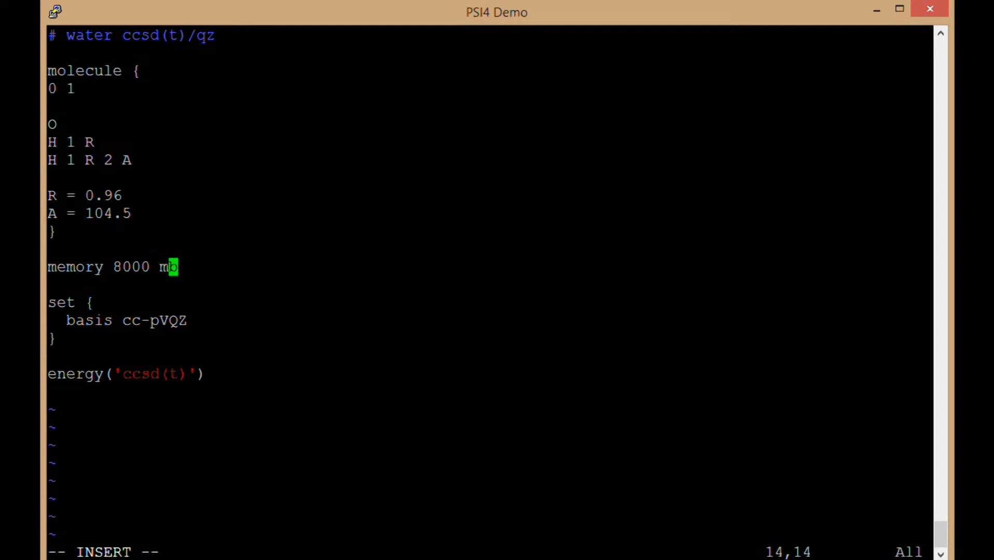
key(0)
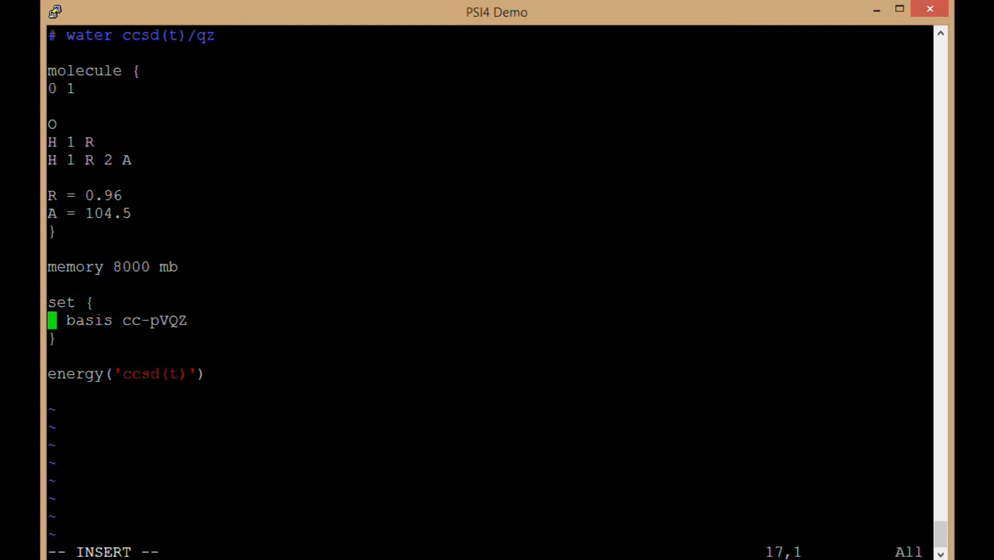
key(l)
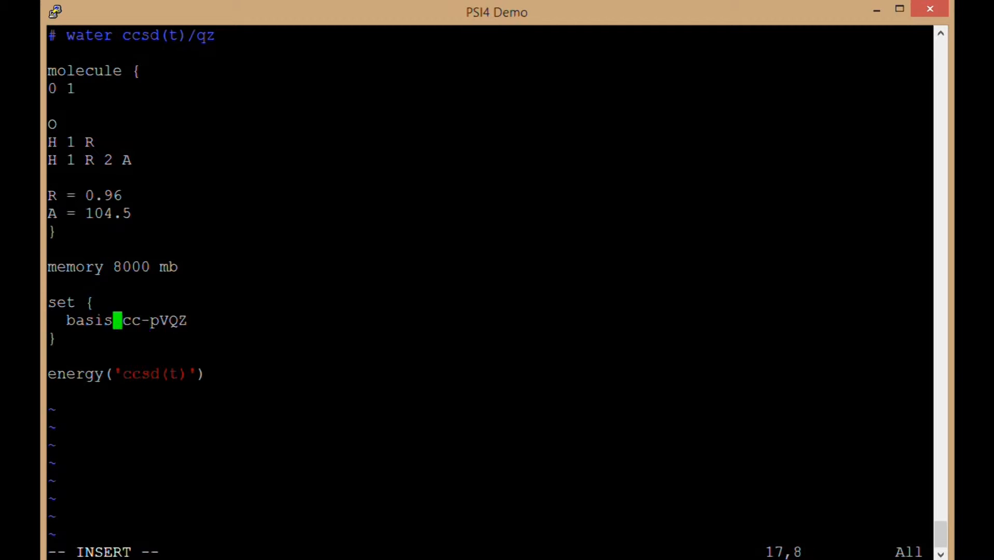
Add an 'e_convergence 8' line after the basis setting, then remove it
key(0)
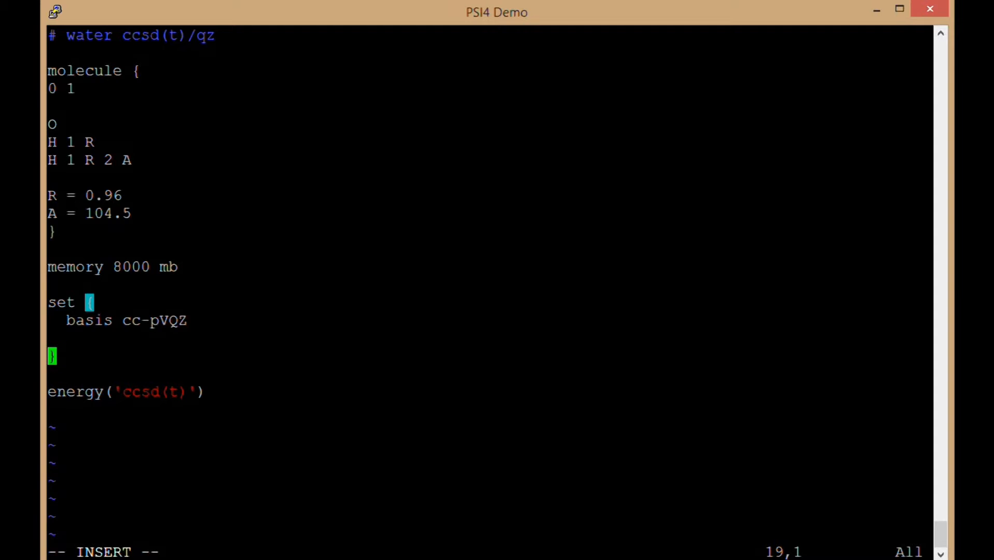
text(e_con)
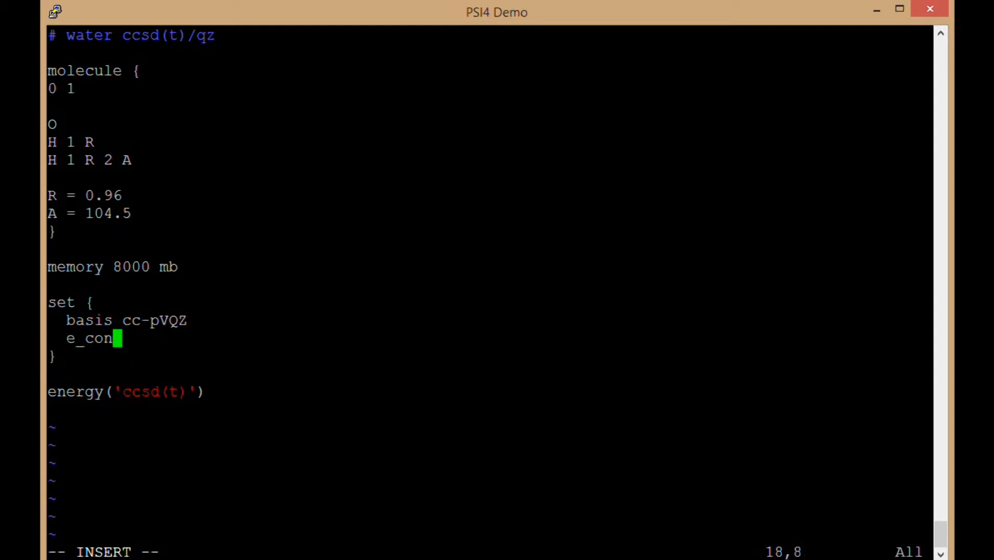
text(vergence)
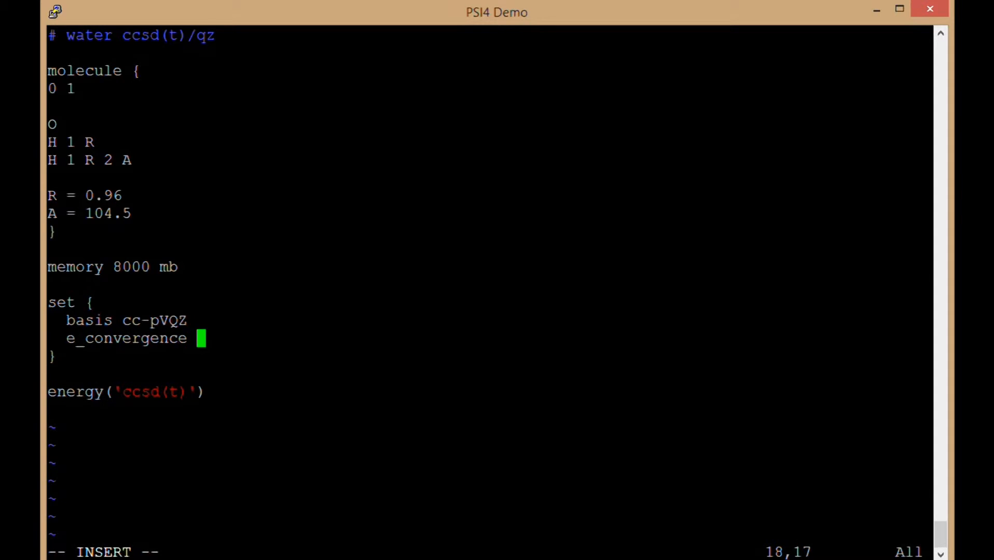
text(8)
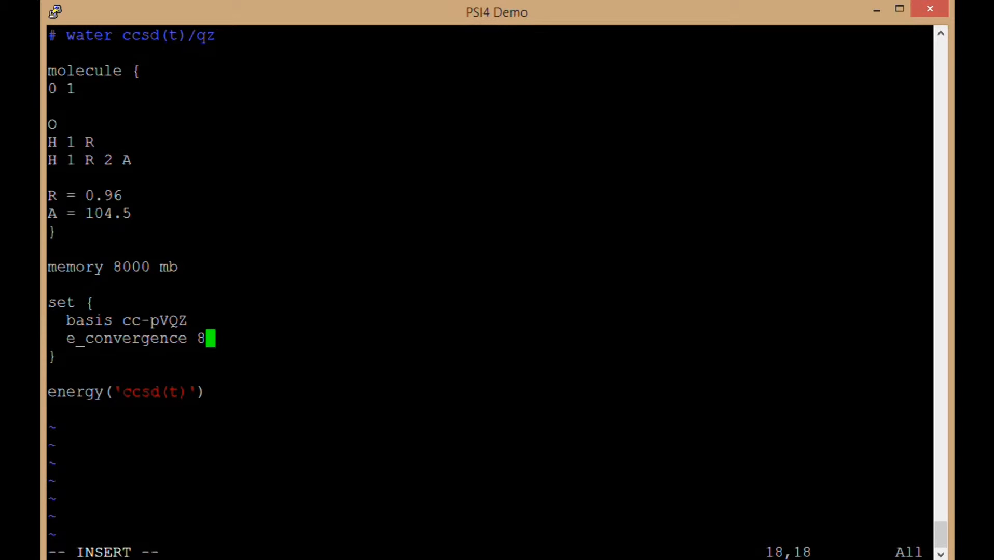
key(Escape)
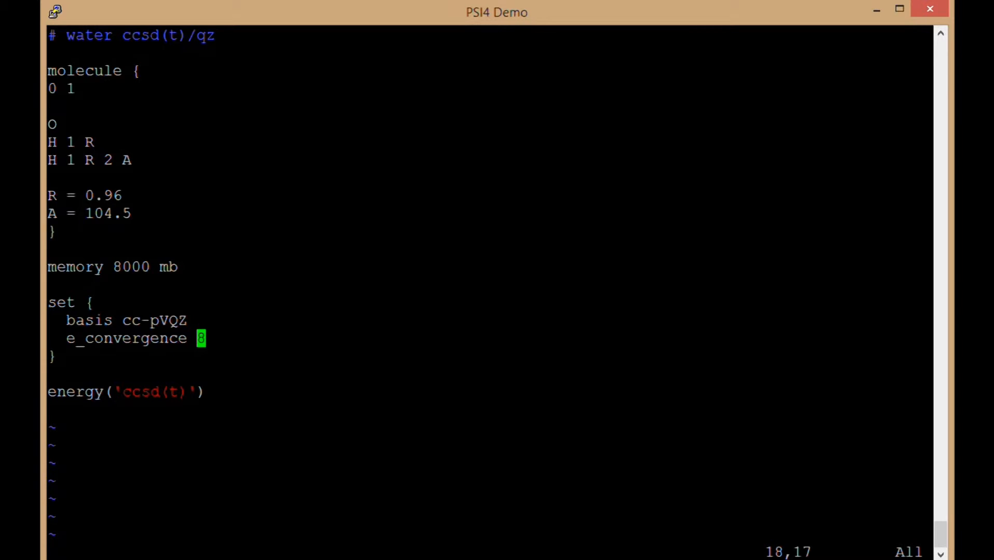
key(Left)
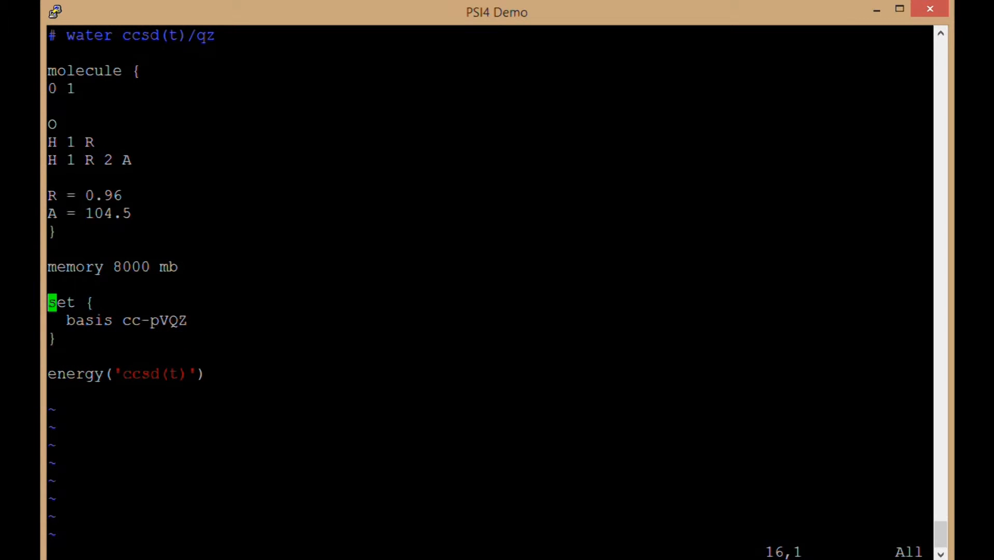
key(i)
text(#)
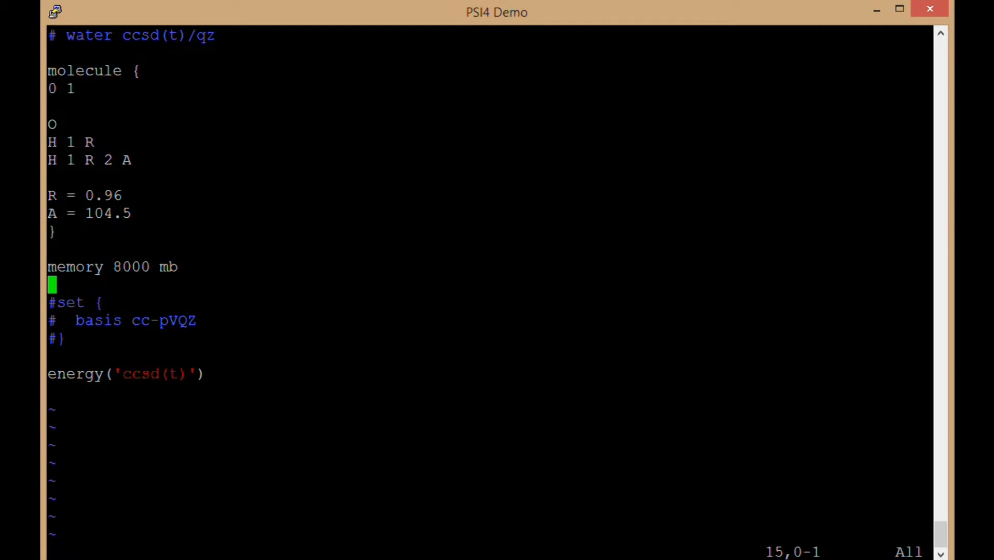
Try a one-line 'set basis cc-pvqz', then uncomment the braced set block
text(set)
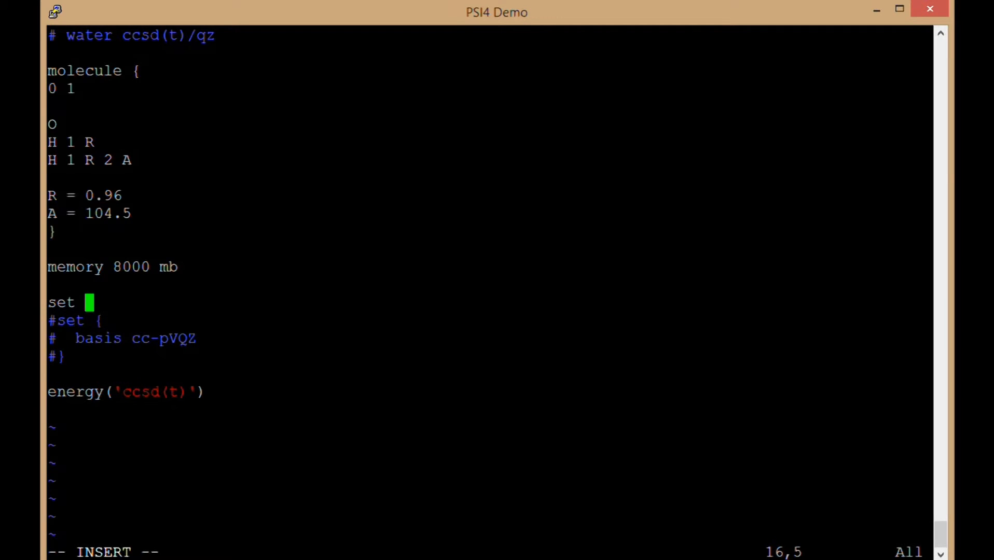
text(basis c)
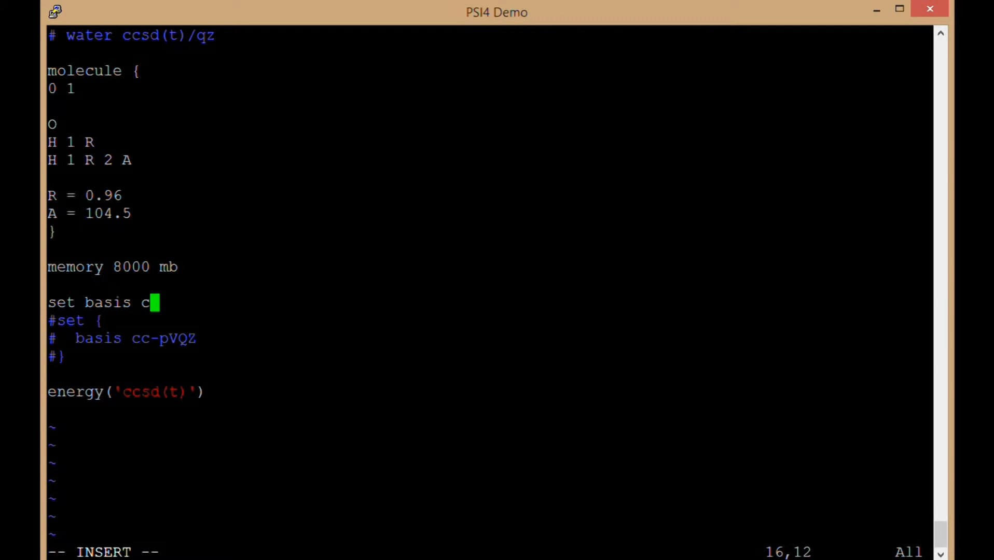
text(c-pvqz)
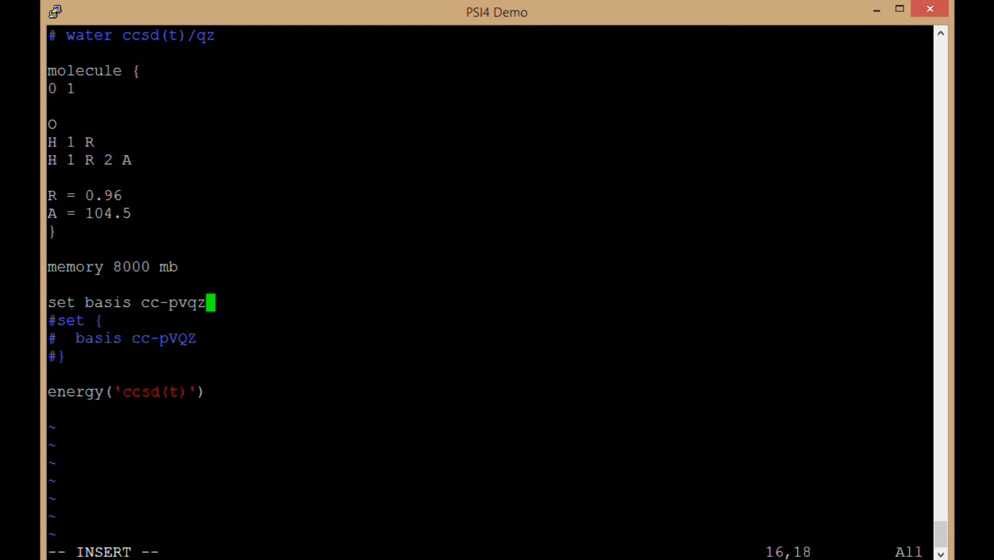
key(Escape)
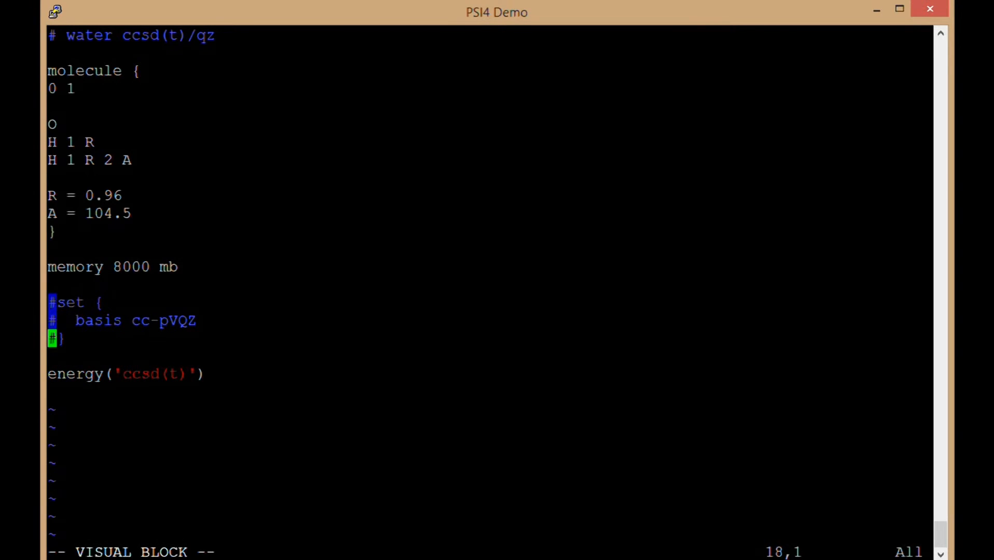
key(x)
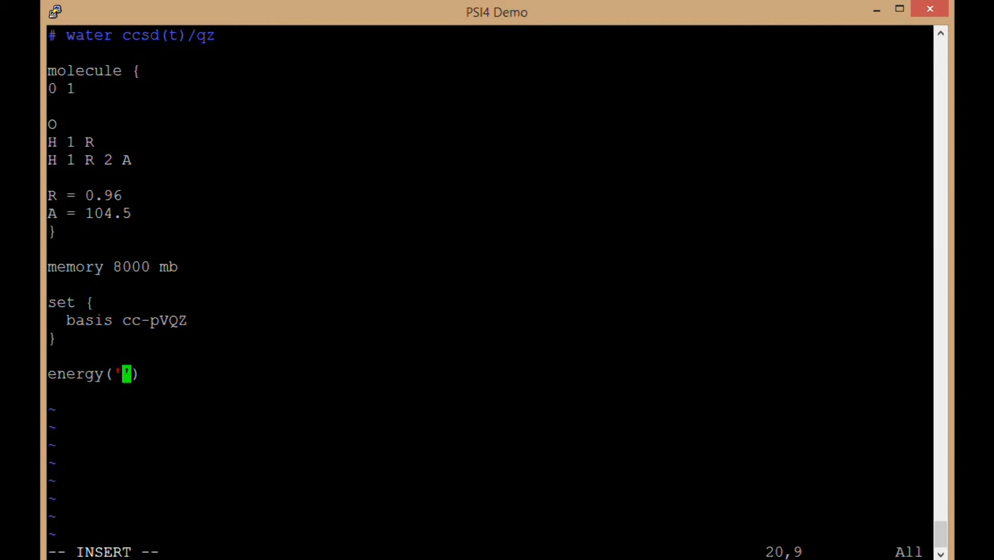
Try mp2 and b3lyp as the method before settling on ccsd(t)
text(mp2)
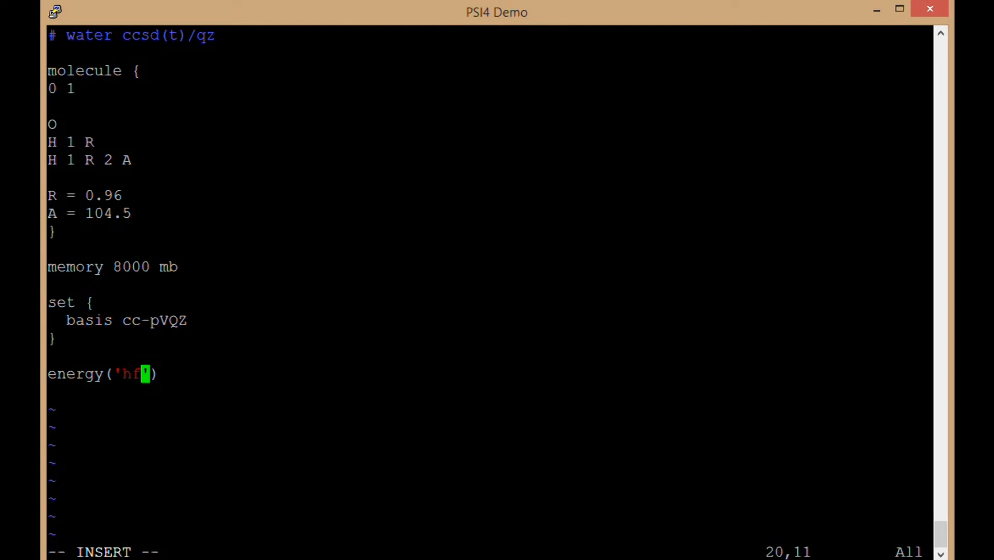
text(b31)
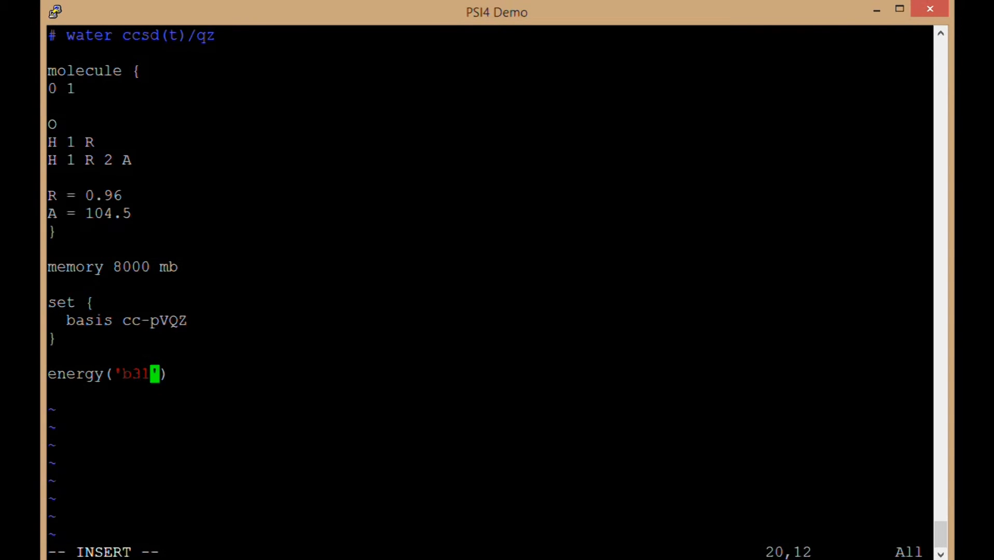
text(yp)
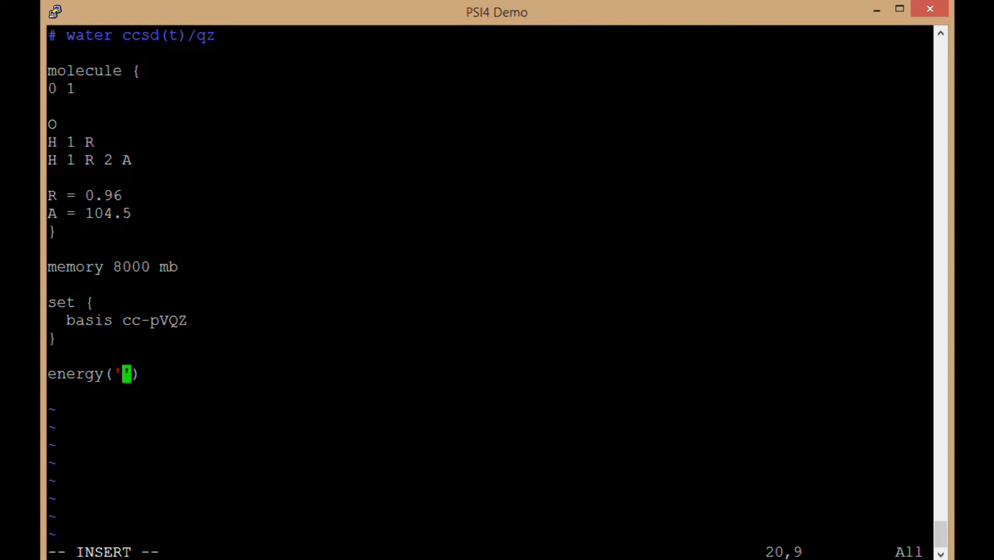
text(ccsd(t)'))
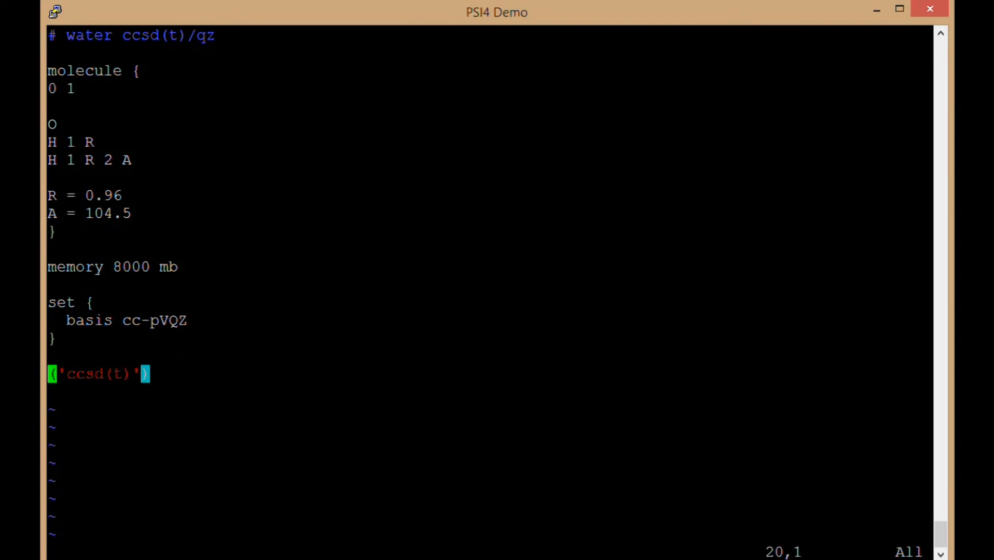
Try optimize and frequencies, then restore energy('ccsd(t)') and save input.dat
text(optimiz)
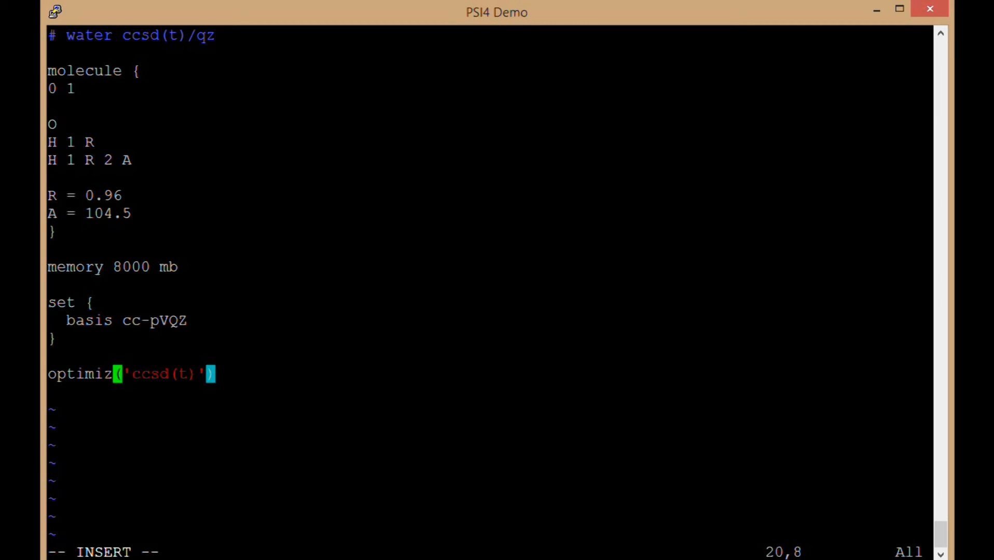
key(Escape)
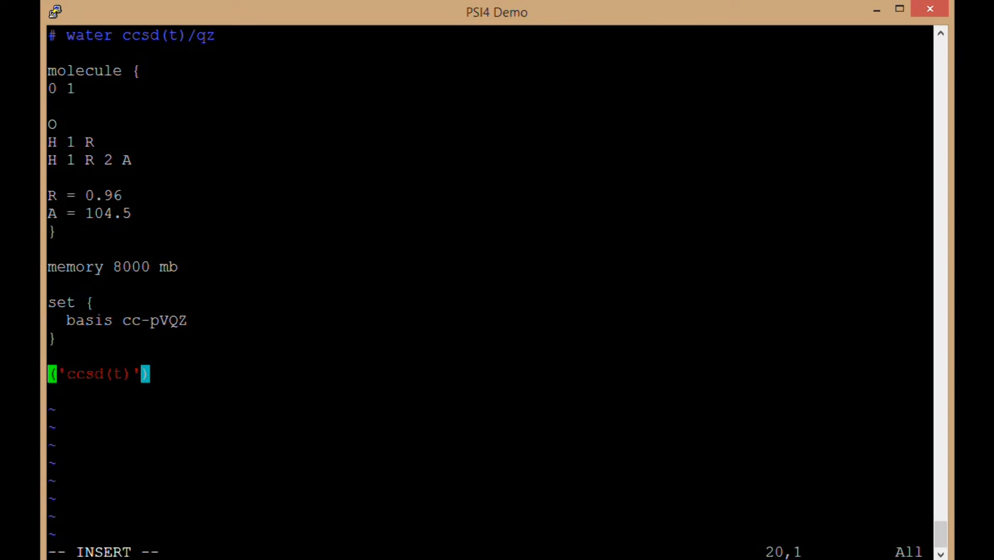
text(f)
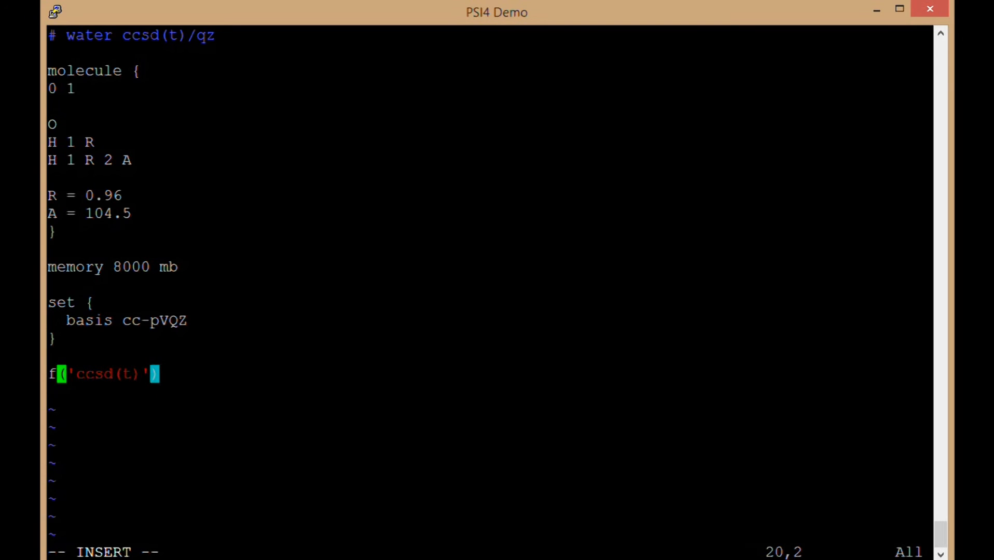
text(requencies)
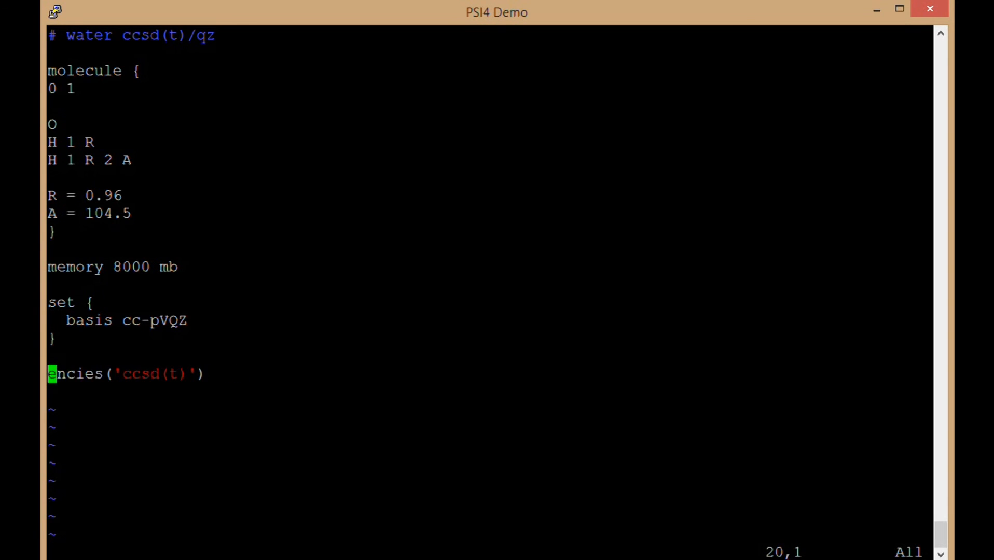
text(energy)
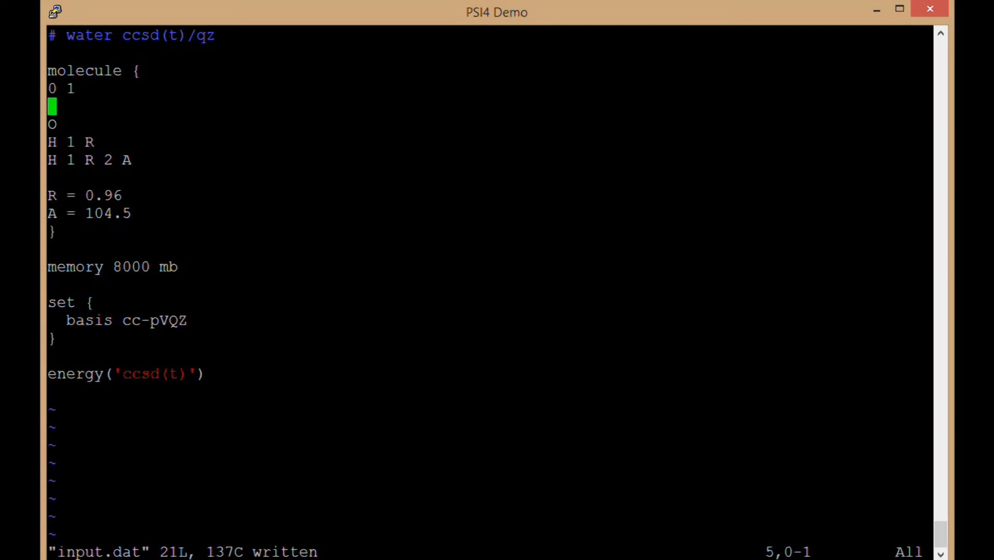
key(Up)
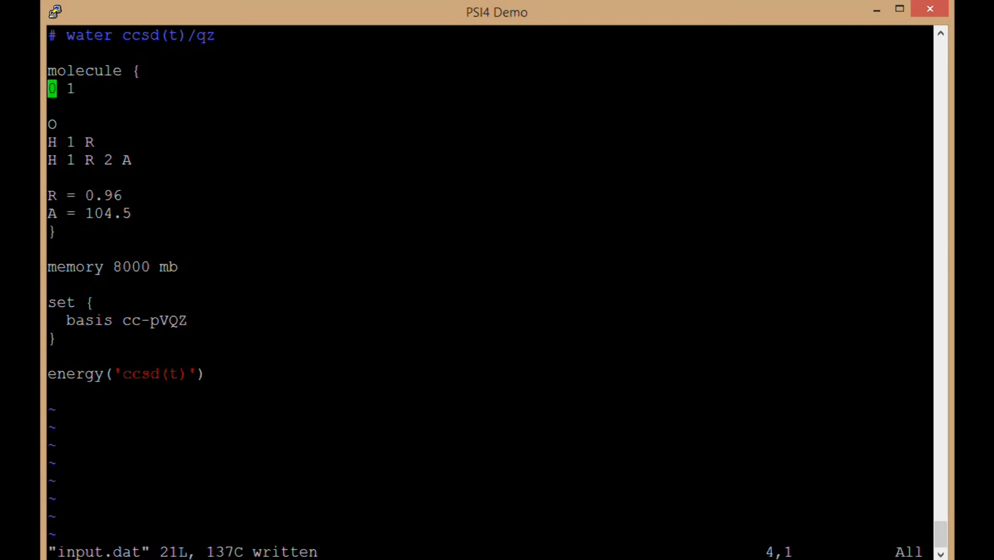